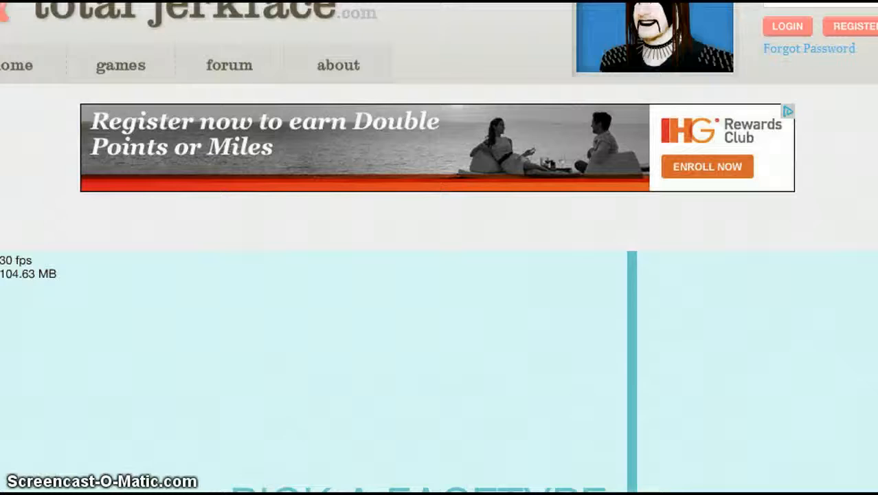
Step: Scroll down to the game and play Make your own look! to a 72.86-second finish
{"action": "scroll", "scroll_direction": "down", "scroll_amount": 3}
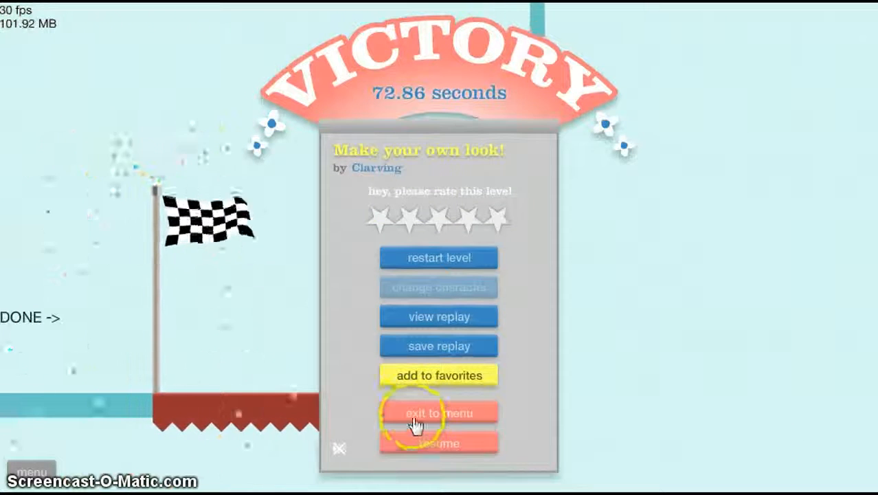
Step: Leave the victory screen and beat coloxmo2's 100 WAYS TO DIE in 29.56 seconds
{"action": "left_click", "coordinate": [439, 412]}
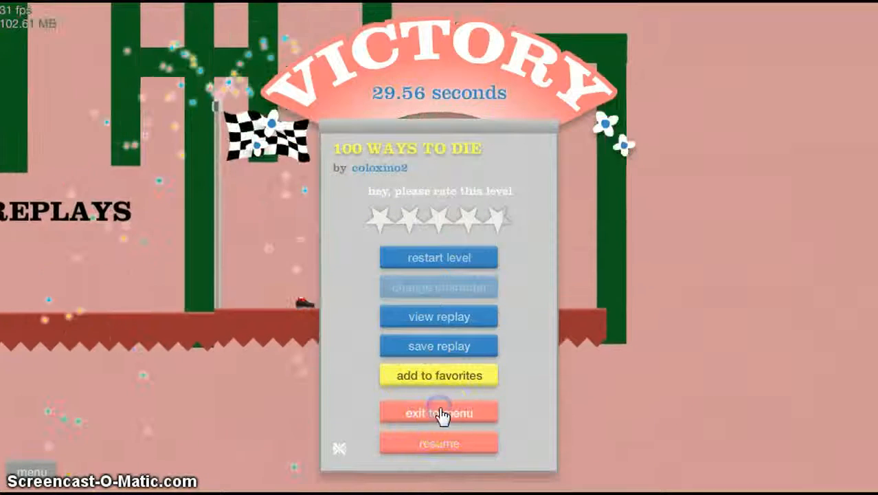
Step: Launch FutureBusMan's Walking Mecha from the level list and start the mech walking
{"action": "left_click", "coordinate": [439, 412]}
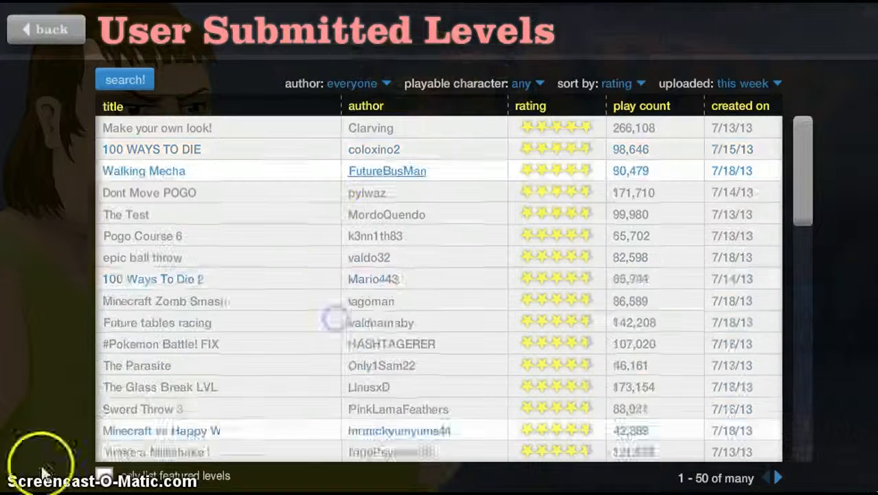
{"action": "left_click", "coordinate": [144, 171]}
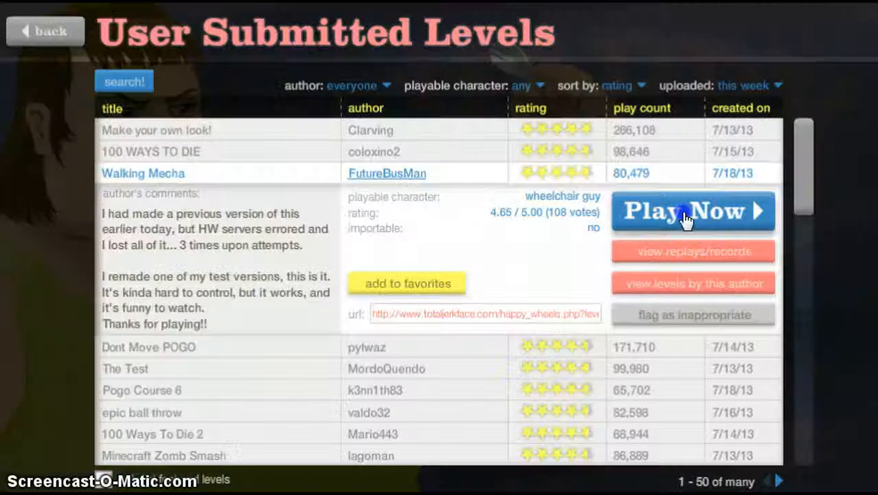
{"action": "left_click", "coordinate": [692, 211]}
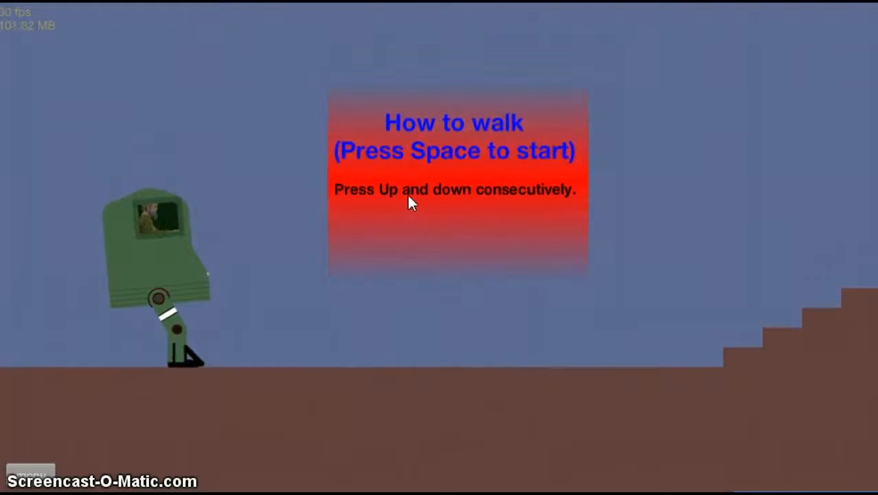
{"action": "key", "text": "space"}
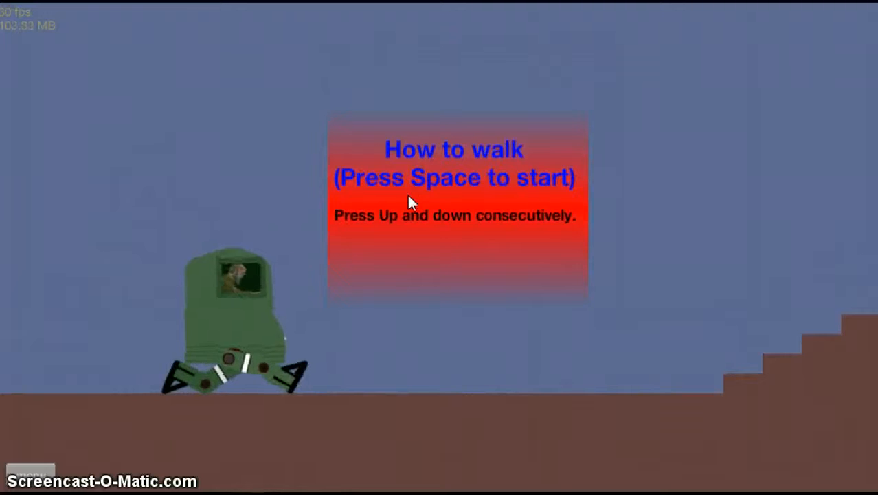
{"action": "key", "text": "space"}
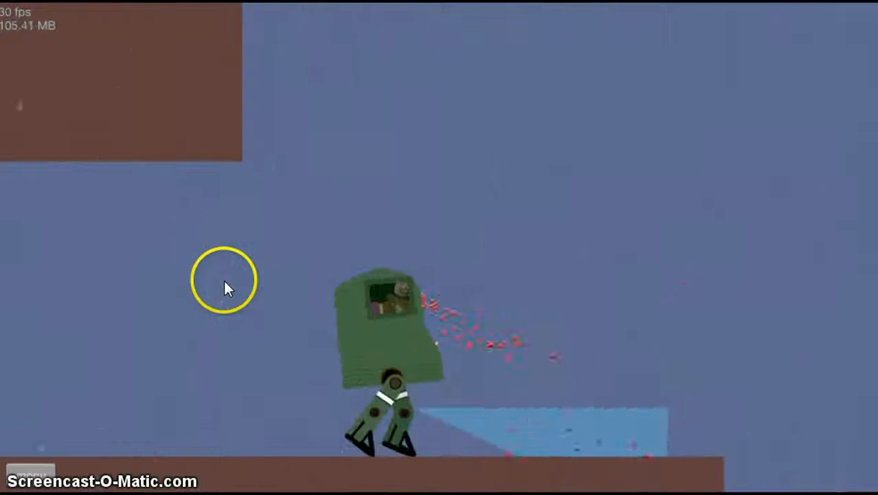
{"action": "mouse_move", "coordinate": [346, 307]}
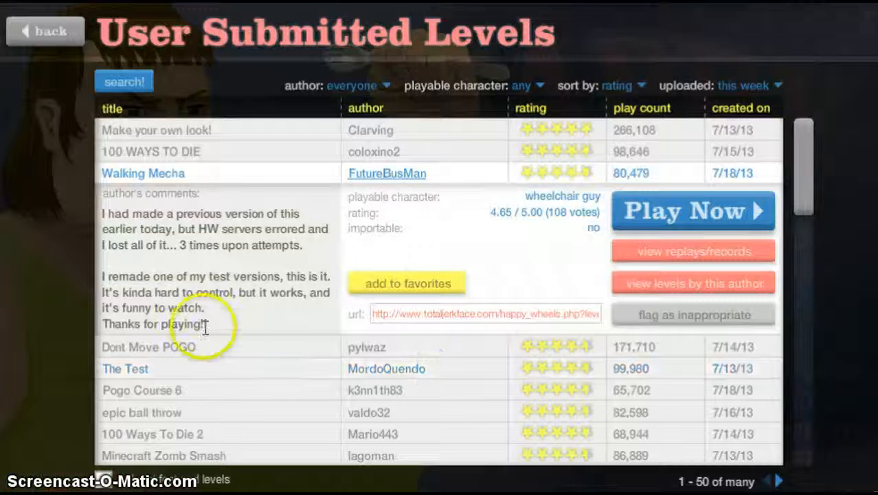
Step: Play pylwaz's Dont Move POGO to a 61.70-second victory and exit to the list
{"action": "left_click", "coordinate": [147, 346]}
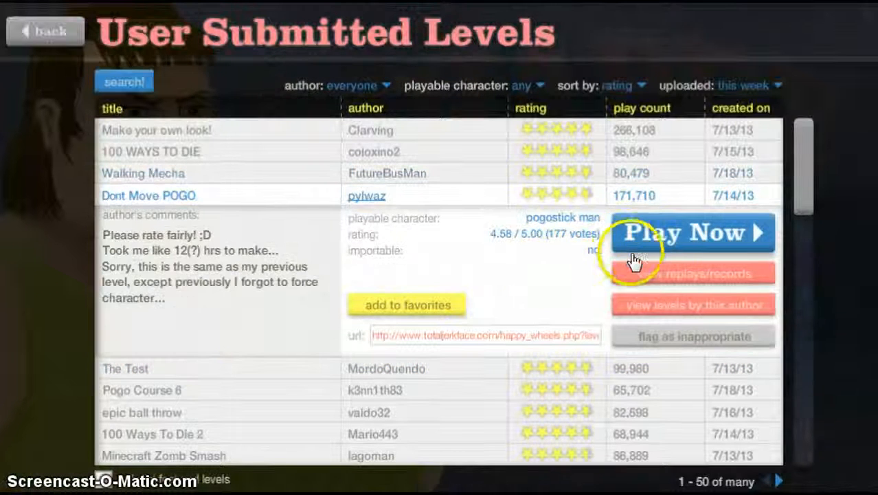
{"action": "left_click", "coordinate": [691, 232]}
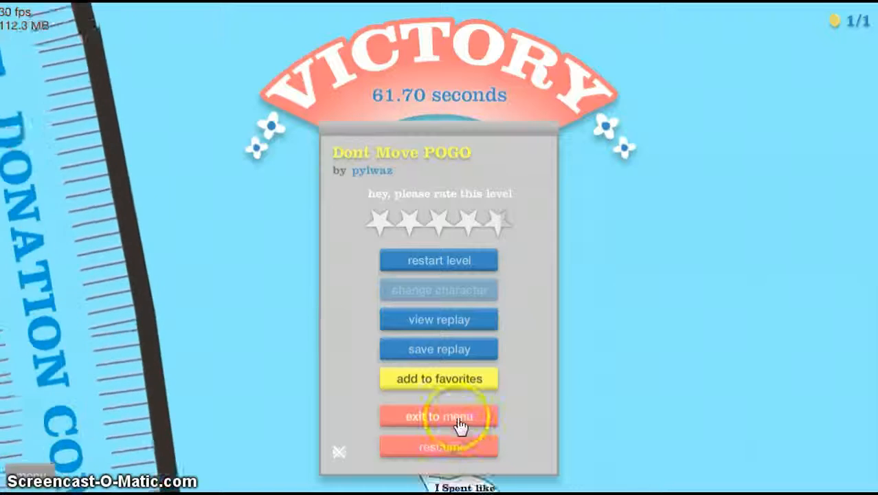
{"action": "left_click", "coordinate": [438, 416]}
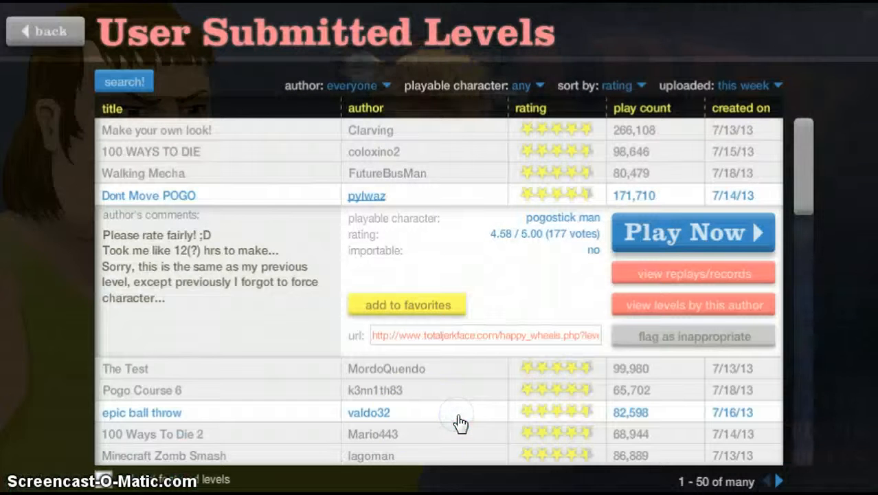
{"action": "mouse_move", "coordinate": [230, 336]}
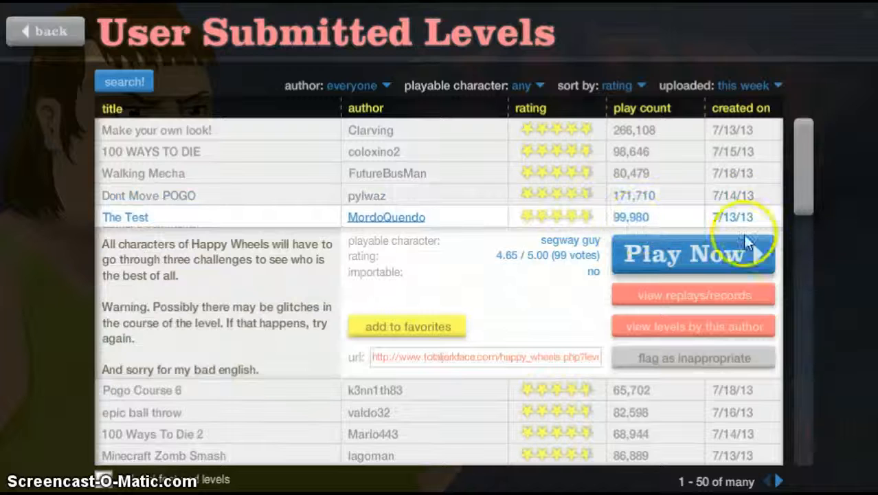
Step: Start The Test level as segway guy with Play Now
{"action": "left_click", "coordinate": [693, 253]}
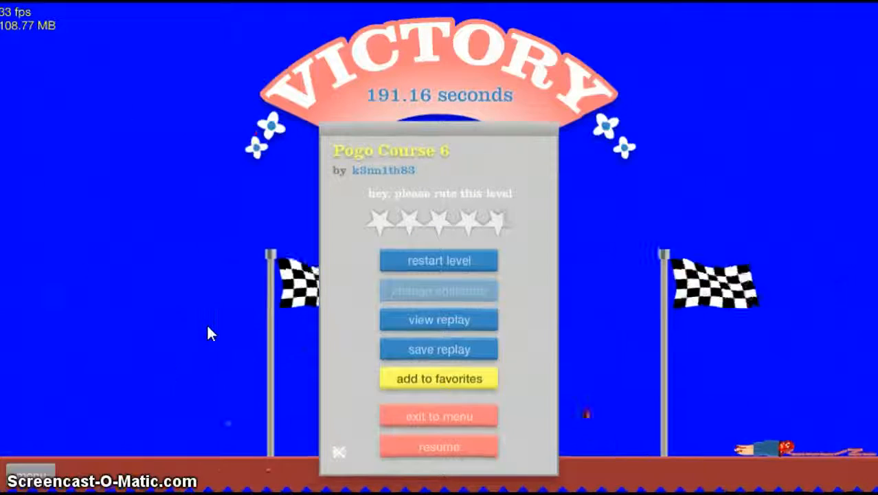
{"action": "mouse_move", "coordinate": [439, 417]}
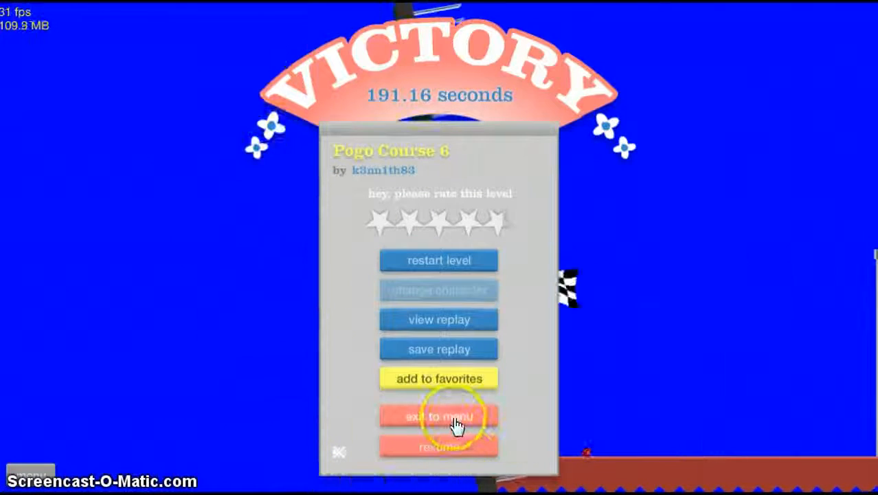
Step: Exit the 191.16-second Pogo Course 6 victory and show valdo32's epic ball throw details
{"action": "left_click", "coordinate": [439, 416]}
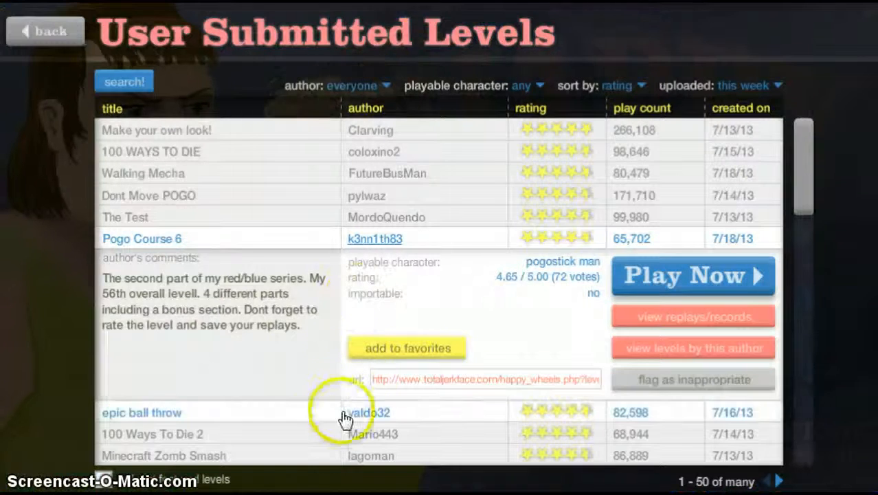
{"action": "left_click", "coordinate": [141, 412]}
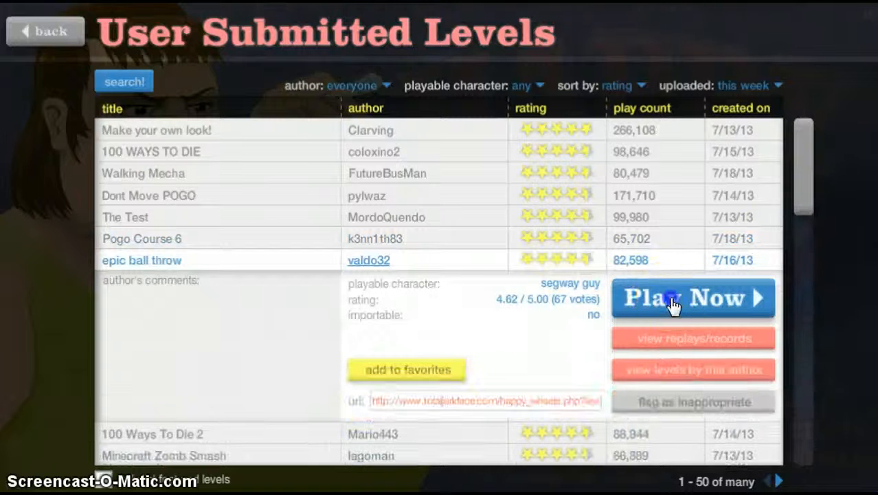
{"action": "left_click", "coordinate": [692, 297]}
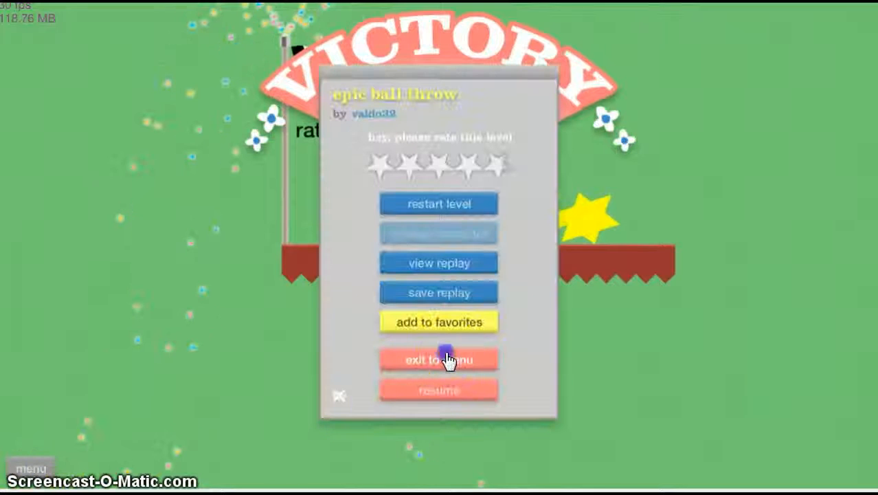
Step: Start Mario443's 100 Ways To Die 2 and use Classic Torture, reaching Fixing Car
{"action": "left_click", "coordinate": [439, 359]}
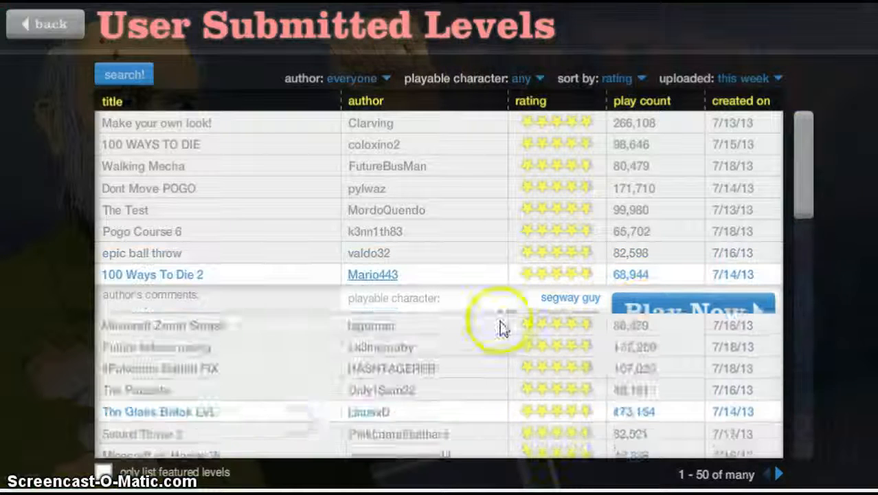
{"action": "left_click", "coordinate": [692, 305]}
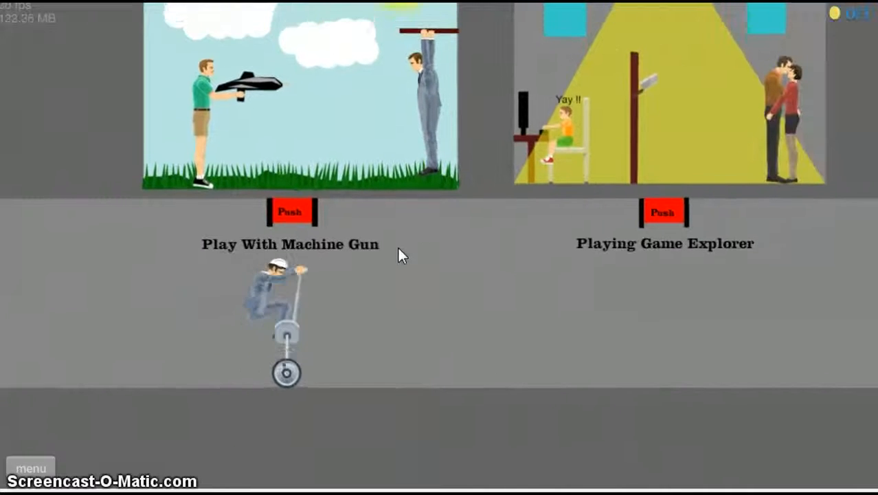
{"action": "left_click", "coordinate": [289, 211]}
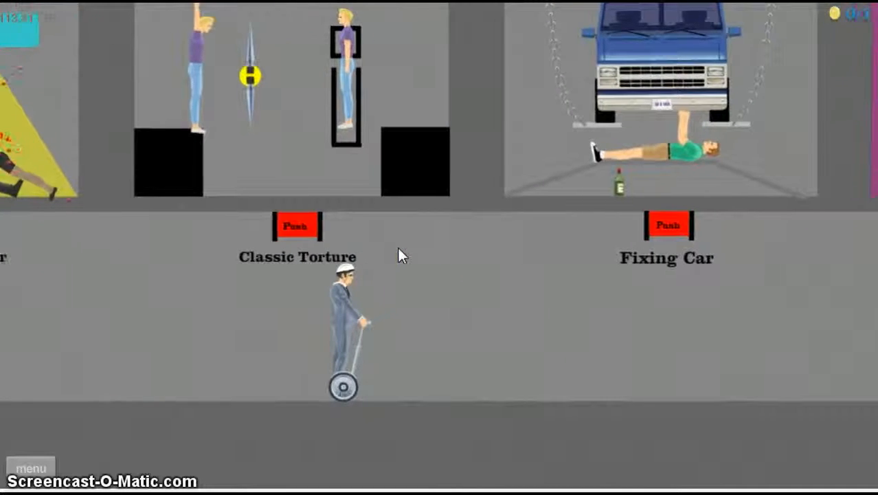
{"action": "left_click", "coordinate": [296, 225]}
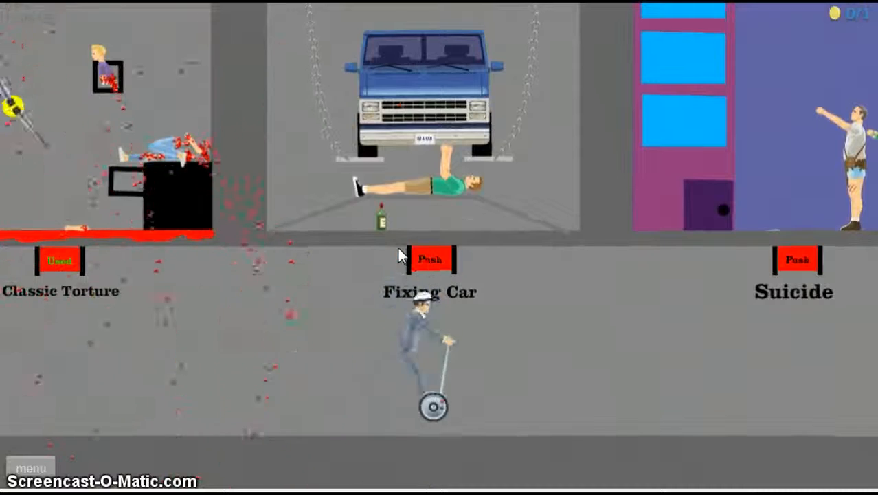
Step: Trigger the Suicide, Big Ball, Landmine and Scissors traps, then pause the level
{"action": "left_click", "coordinate": [429, 259]}
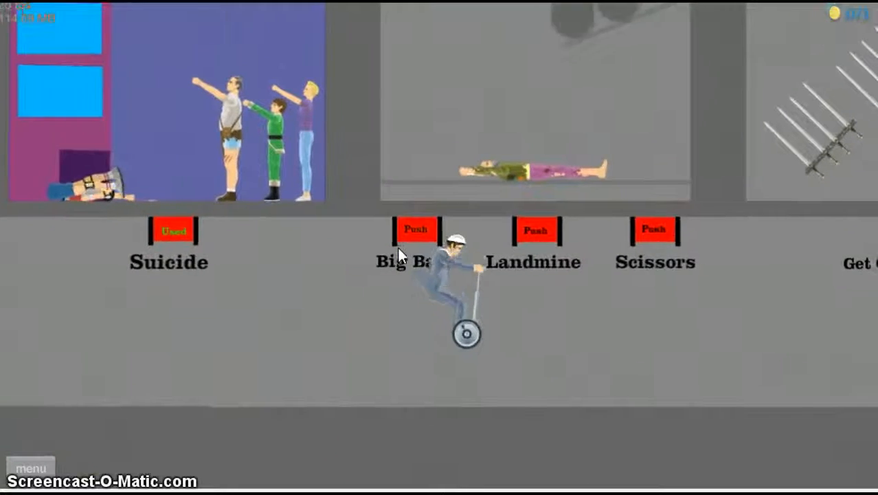
{"action": "left_click", "coordinate": [415, 229]}
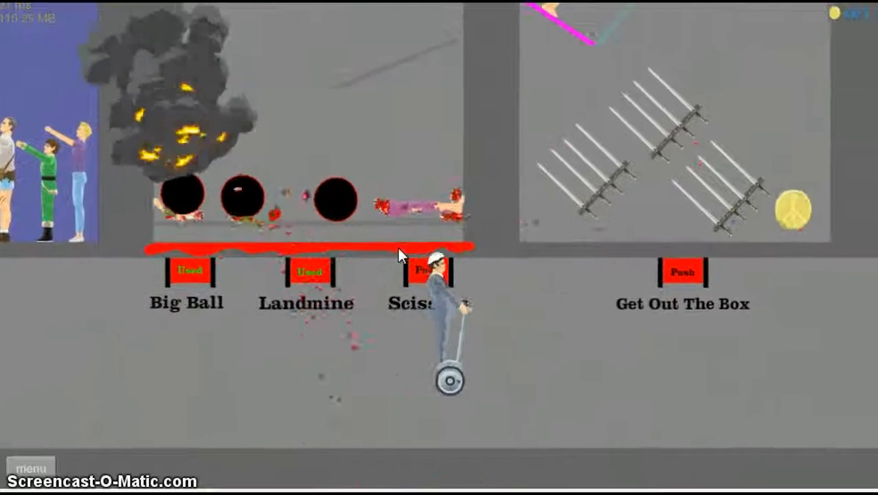
{"action": "left_click", "coordinate": [429, 271]}
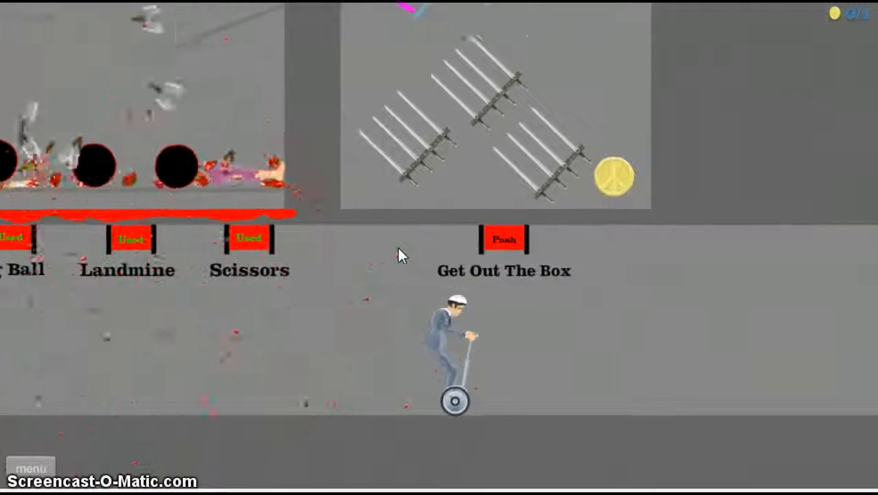
{"action": "left_click", "coordinate": [503, 238]}
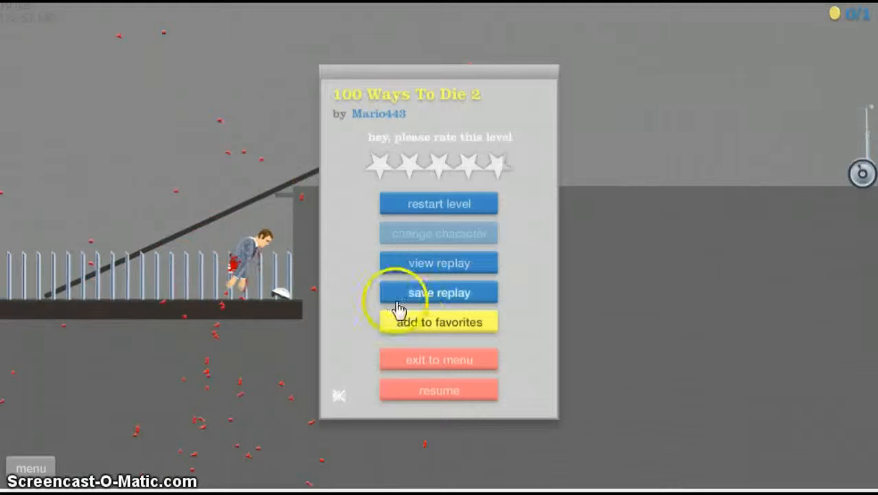
Step: Exit to the level list and launch lagoman's Minecraft Zomb Smash
{"action": "left_click", "coordinate": [439, 359]}
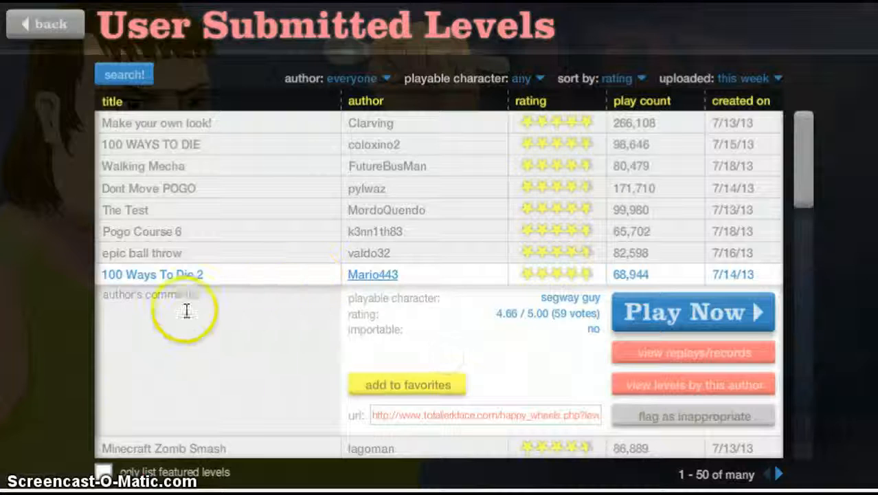
{"action": "scroll", "scroll_direction": "down", "scroll_amount": 3}
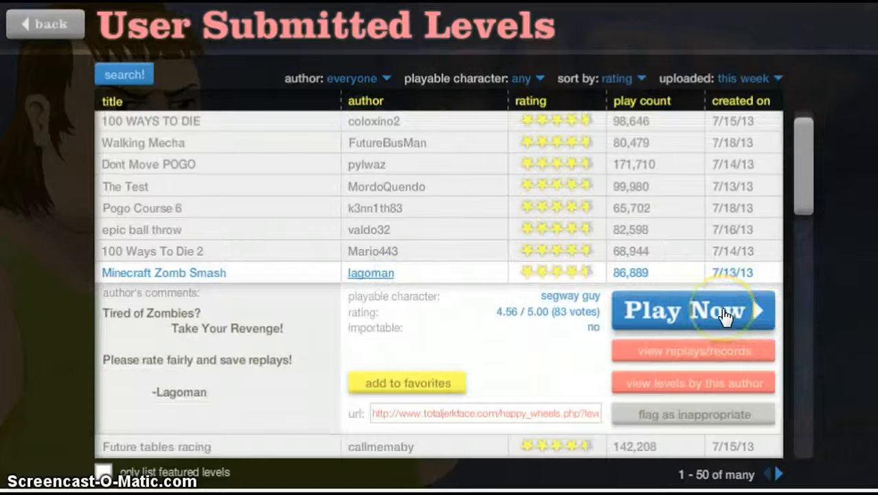
{"action": "left_click", "coordinate": [692, 310]}
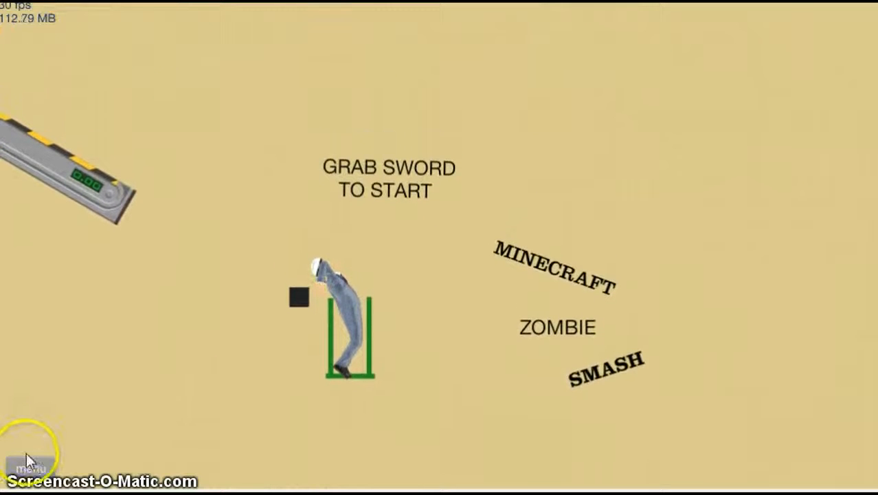
Step: Resume Minecraft Zomb Smash, win in 7.56 seconds, and exit to the level list
{"action": "left_click", "coordinate": [31, 467]}
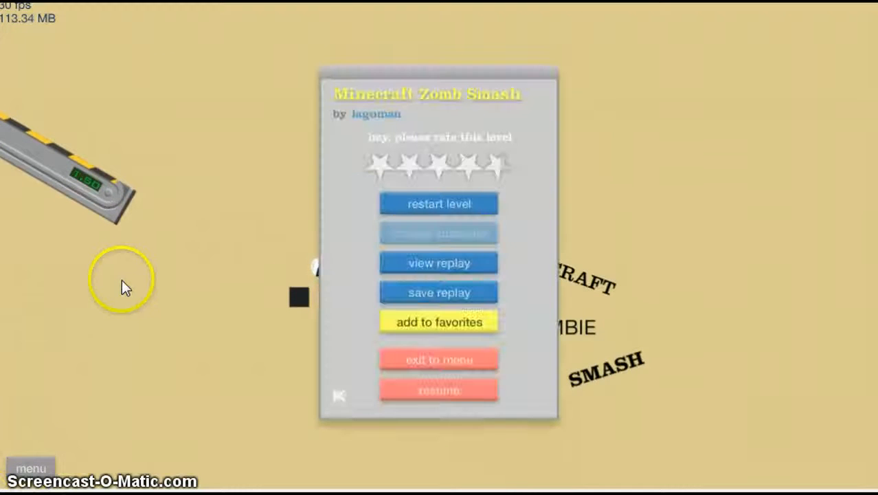
{"action": "left_click", "coordinate": [438, 390]}
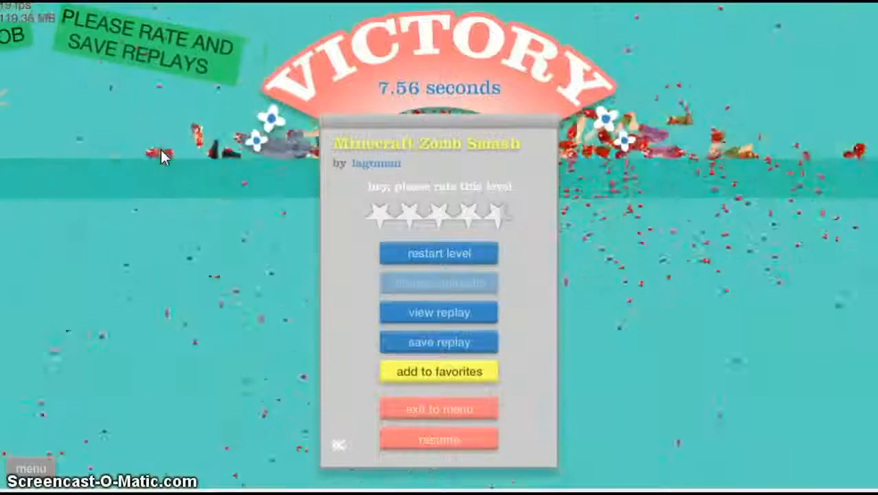
{"action": "left_click", "coordinate": [437, 408]}
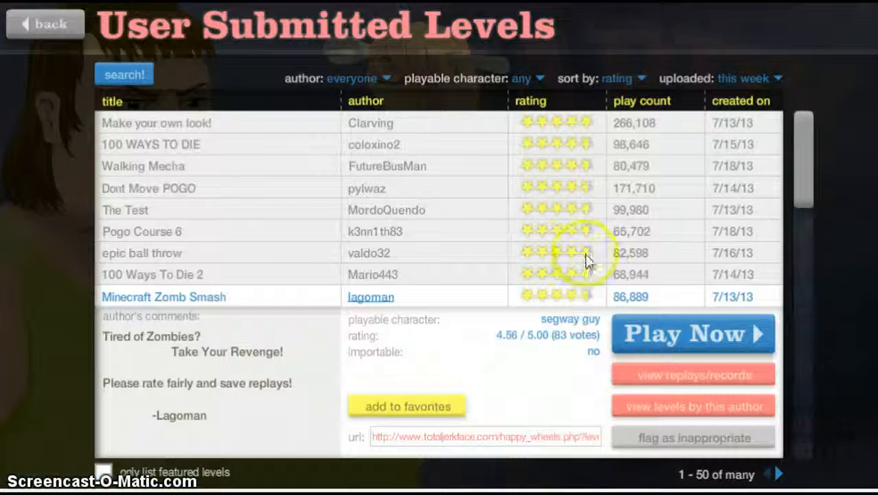
Step: Launch callmemaby's Future tables racing level, then pause and resume it so the table rides down
{"action": "scroll", "scroll_direction": "down", "scroll_amount": 3}
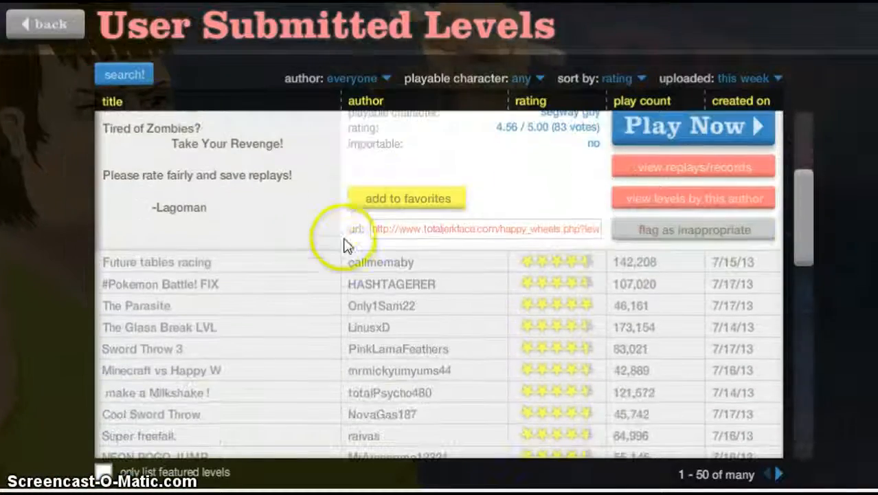
{"action": "left_click", "coordinate": [156, 262]}
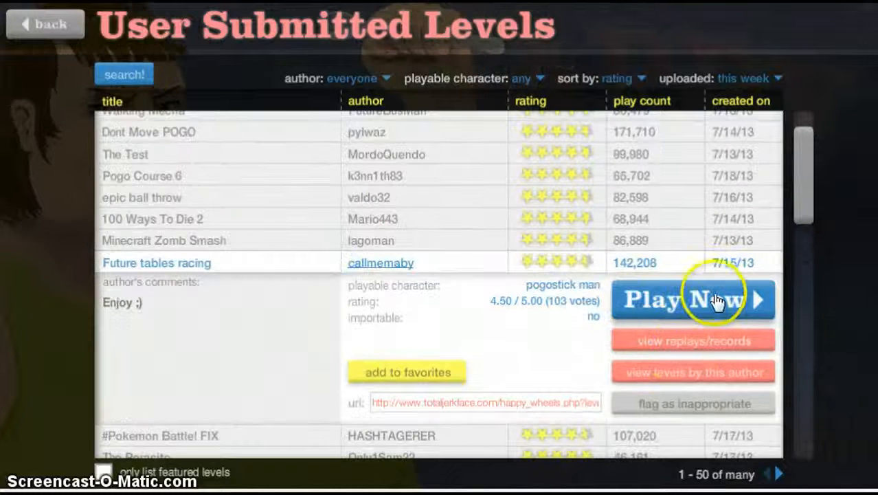
{"action": "left_click", "coordinate": [693, 299]}
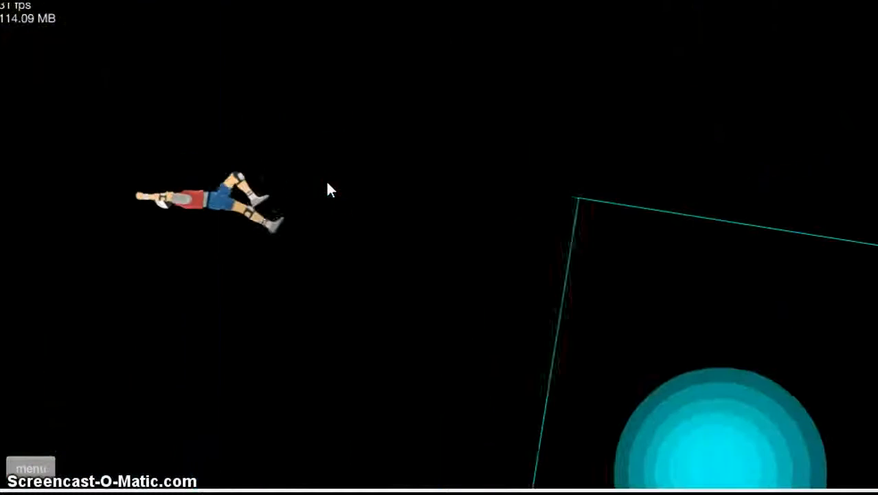
{"action": "left_click", "coordinate": [30, 467]}
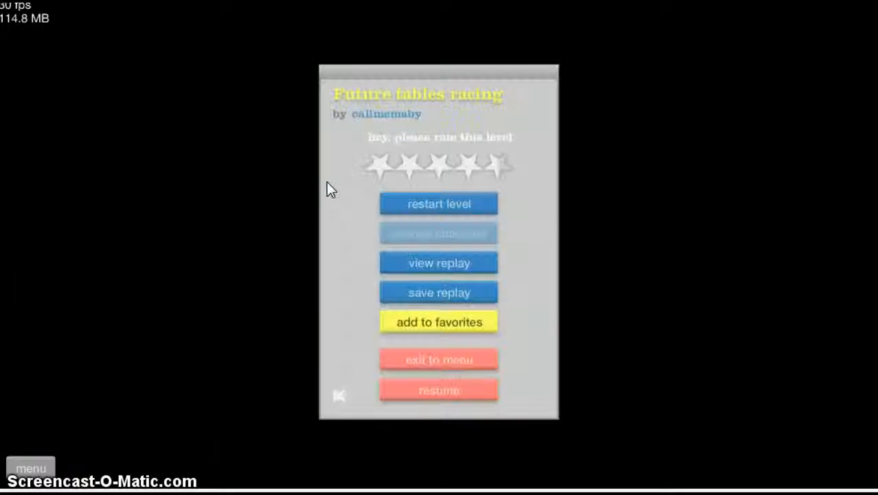
{"action": "left_click", "coordinate": [439, 390]}
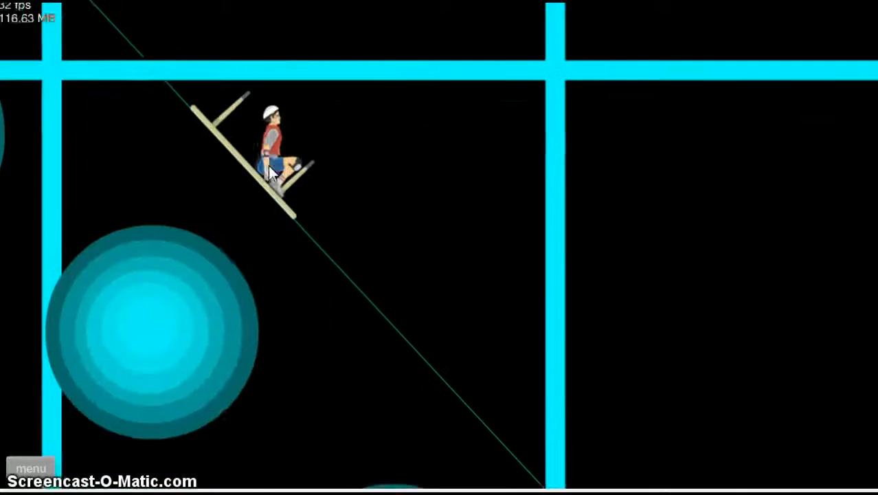